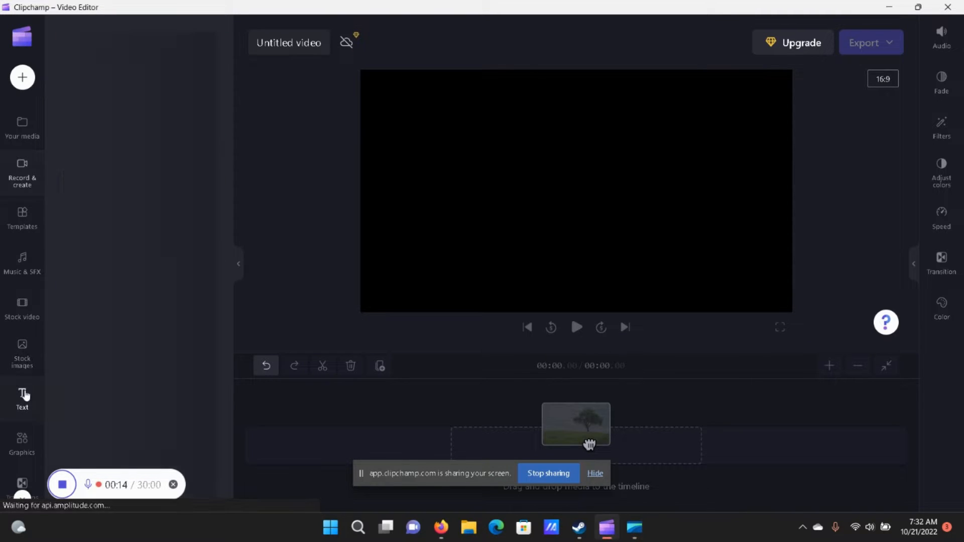
Show the Text caption templates in the left sidebar.
{"action": "left_click", "coordinate": [22, 399]}
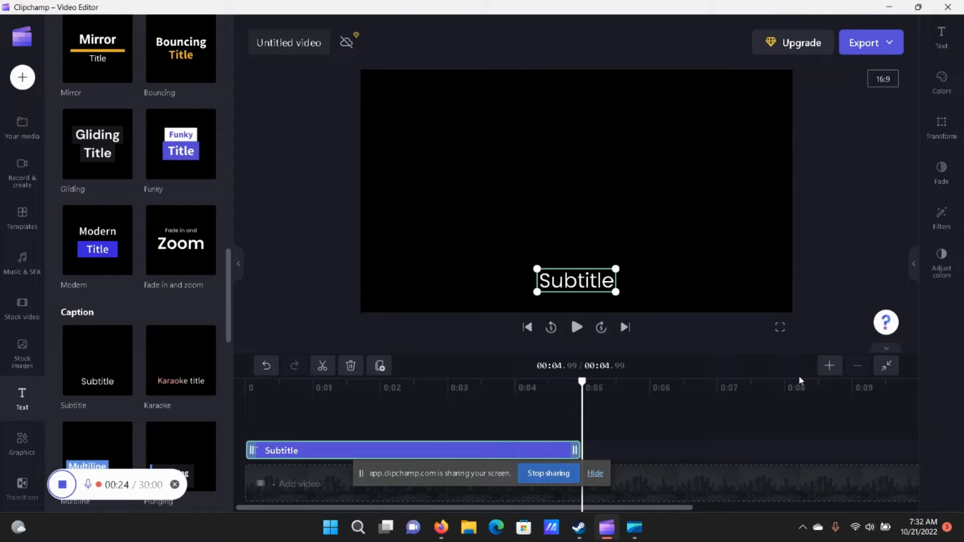
{"action": "left_click", "coordinate": [828, 365]}
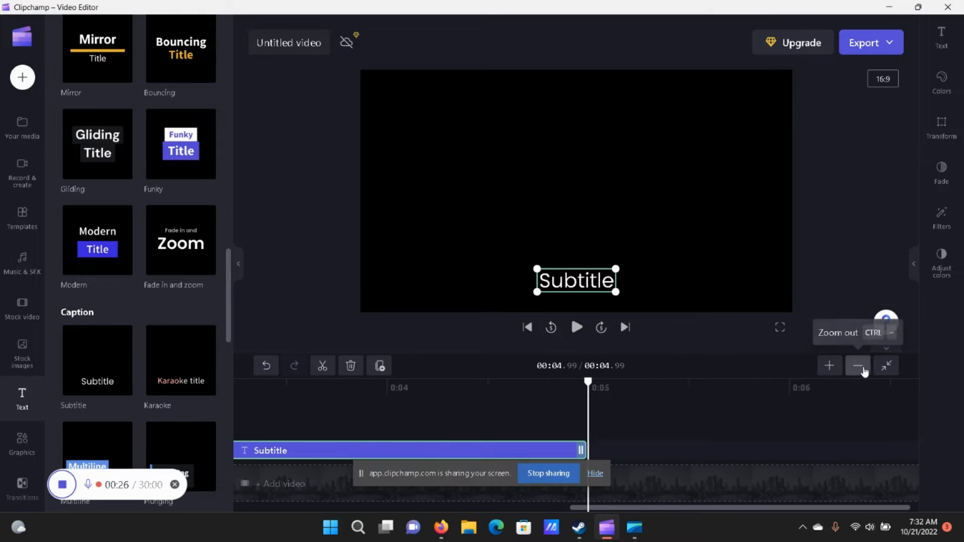
{"action": "left_click", "coordinate": [856, 365]}
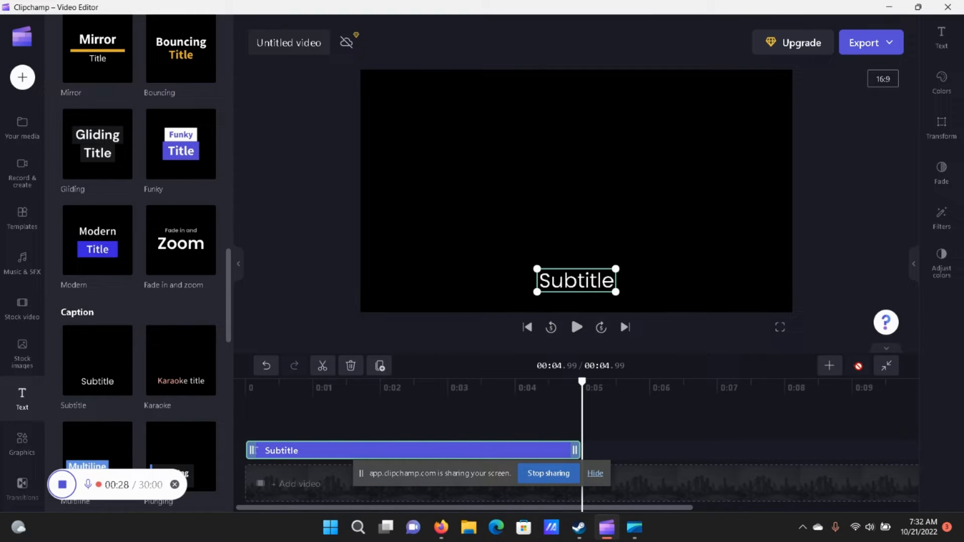
{"action": "mouse_move", "coordinate": [663, 400]}
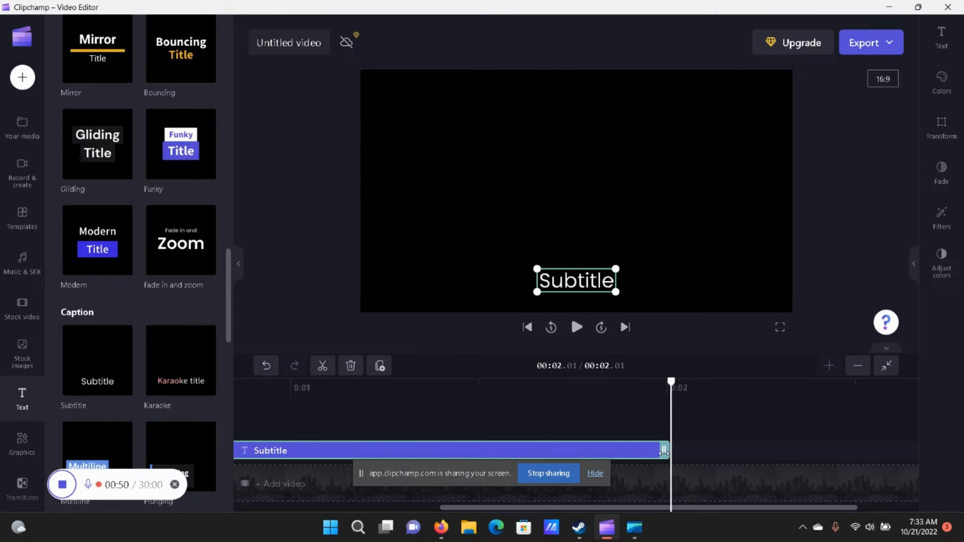
Stretch the Subtitle clip's right edge so the project runs about 10.88 seconds.
{"action": "left_click_drag", "start_coordinate": [664, 449], "coordinate": [776, 450]}
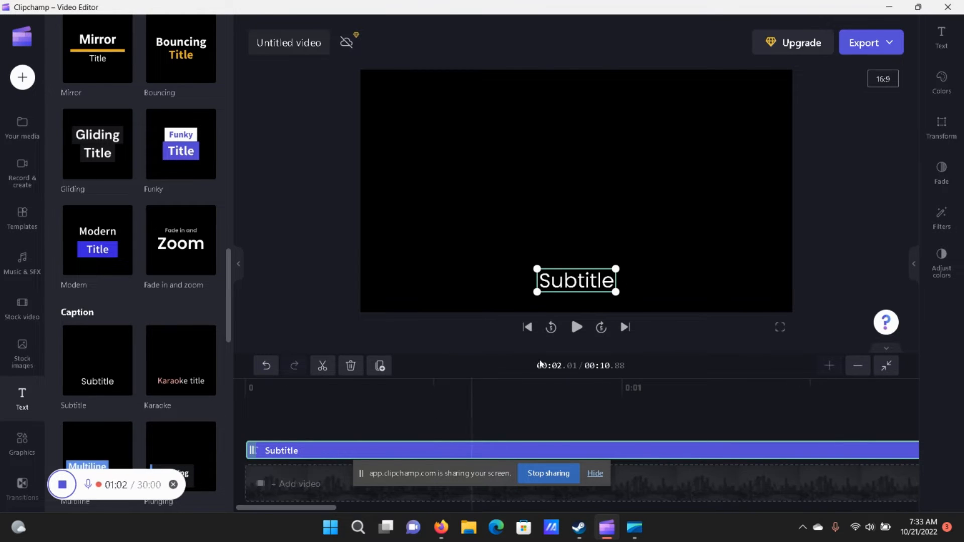
Play the 10.9-second project through, then pause near its end.
{"action": "left_click", "coordinate": [575, 326]}
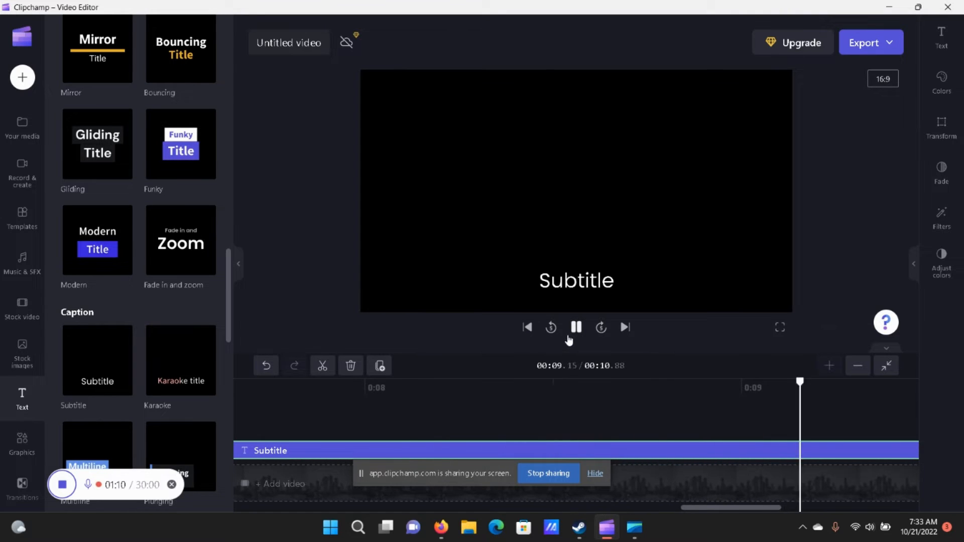
{"action": "left_click", "coordinate": [575, 326]}
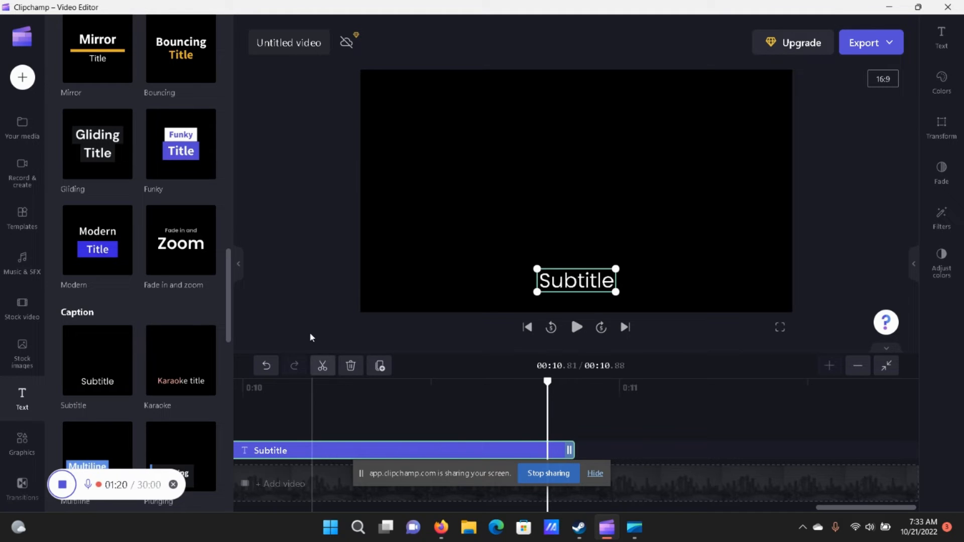
{"action": "mouse_move", "coordinate": [470, 403]}
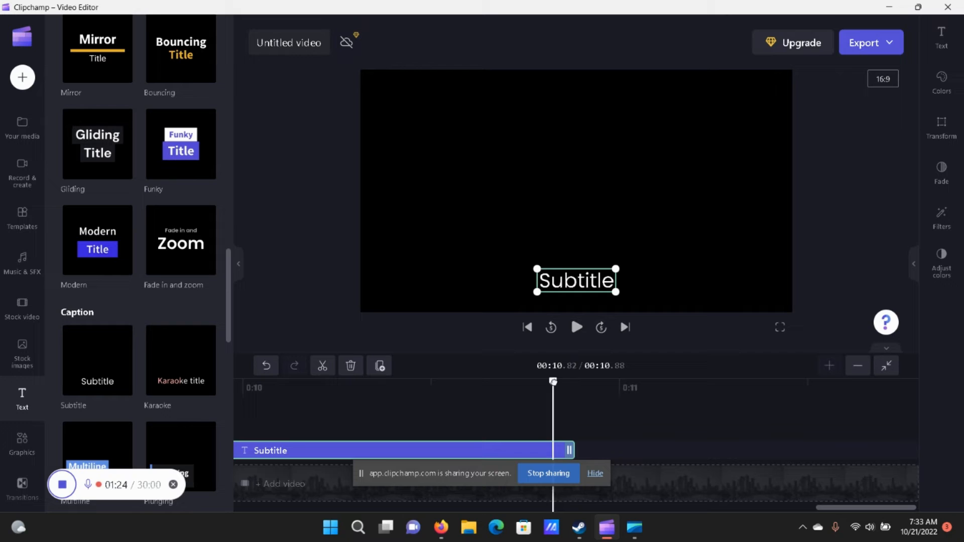
{"action": "mouse_move", "coordinate": [121, 385]}
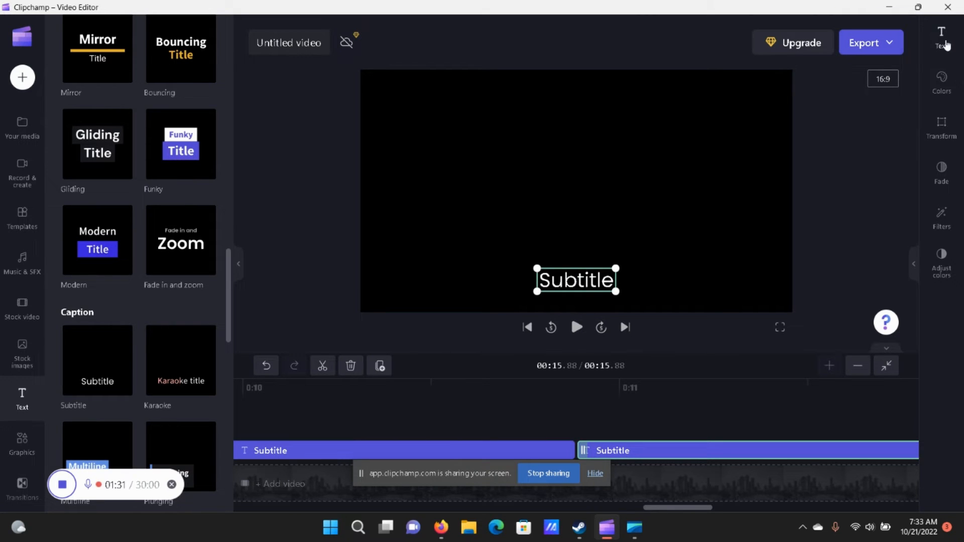
Replace the second clip's caption text with 'title' in the Text property panel.
{"action": "left_click", "coordinate": [940, 37]}
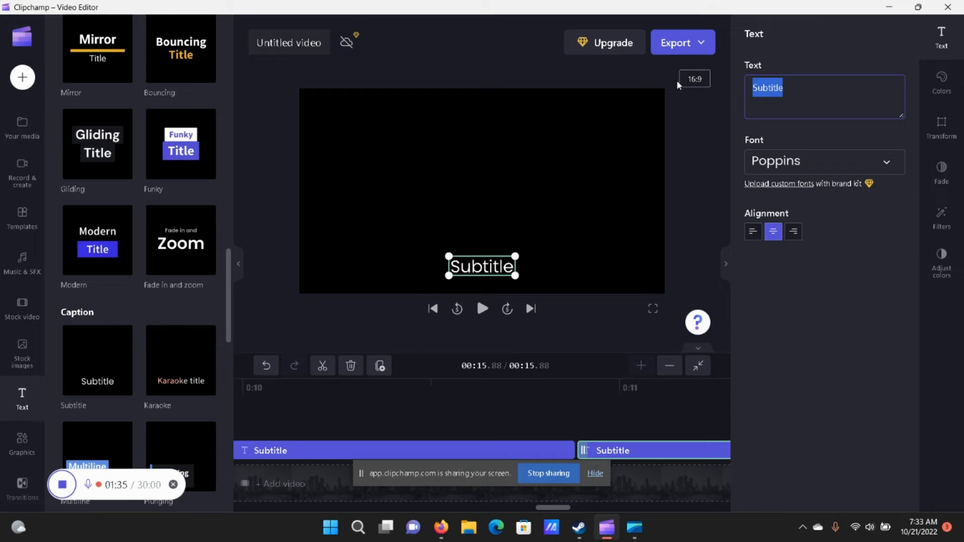
{"action": "type", "text": "title"}
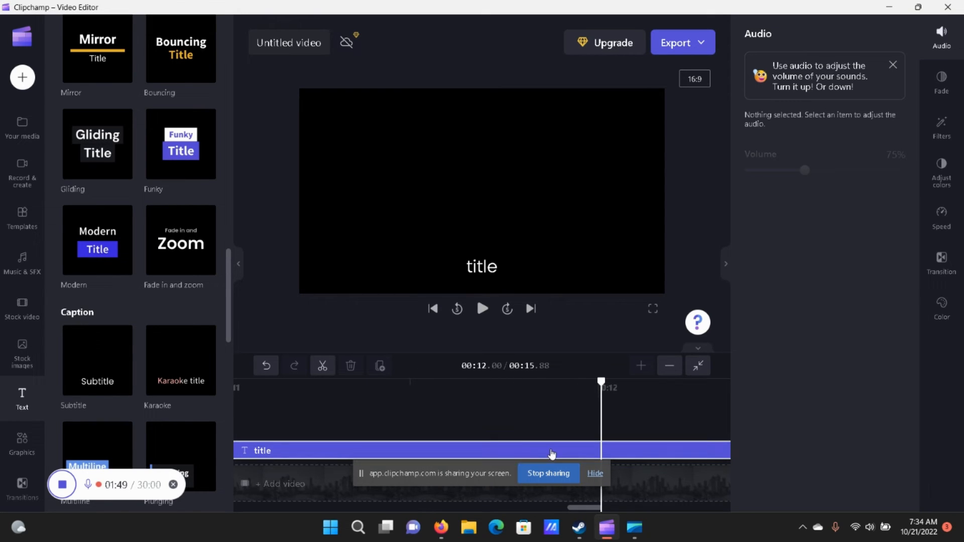
Shorten the title clip so the project ends at about 11.88 seconds.
{"action": "left_click", "coordinate": [663, 449]}
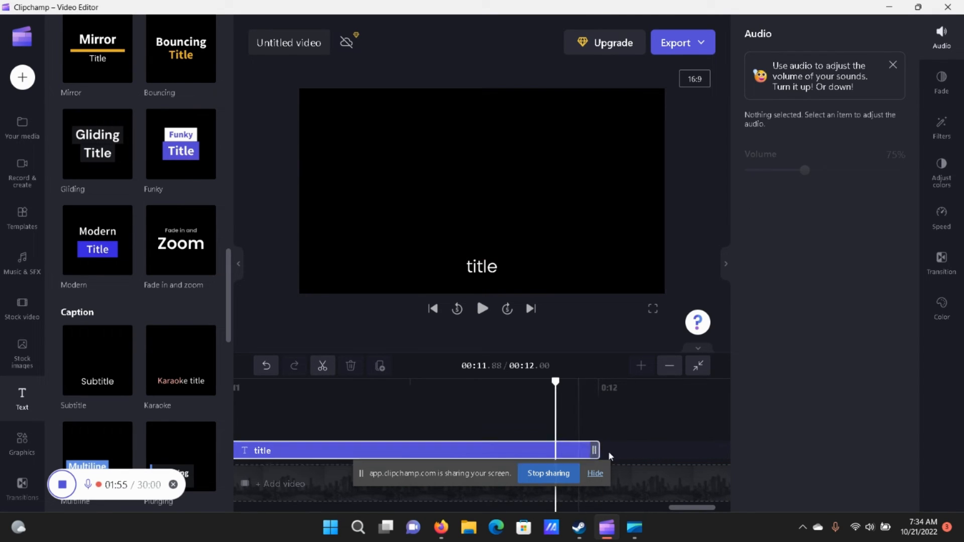
{"action": "left_click_drag", "start_coordinate": [594, 449], "coordinate": [713, 450]}
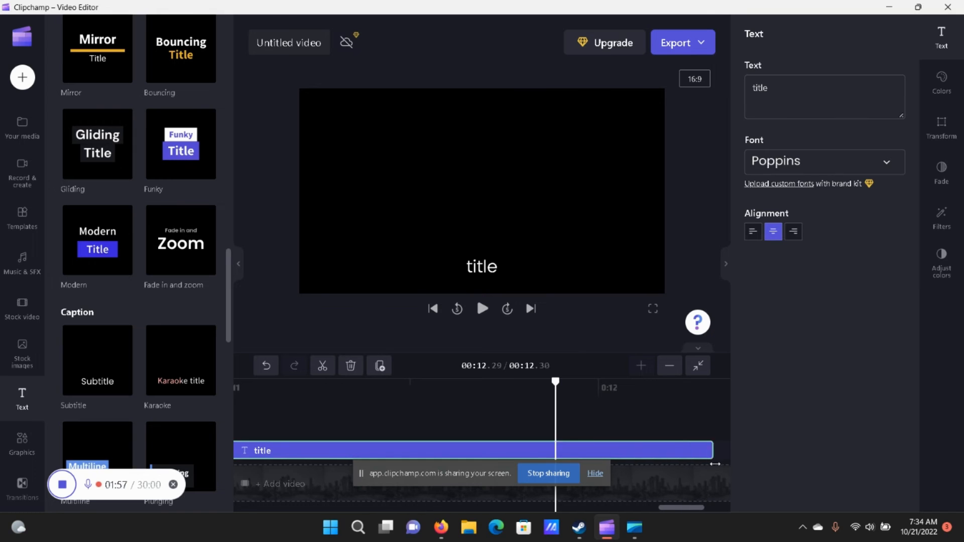
{"action": "left_click_drag", "start_coordinate": [712, 449], "coordinate": [555, 458]}
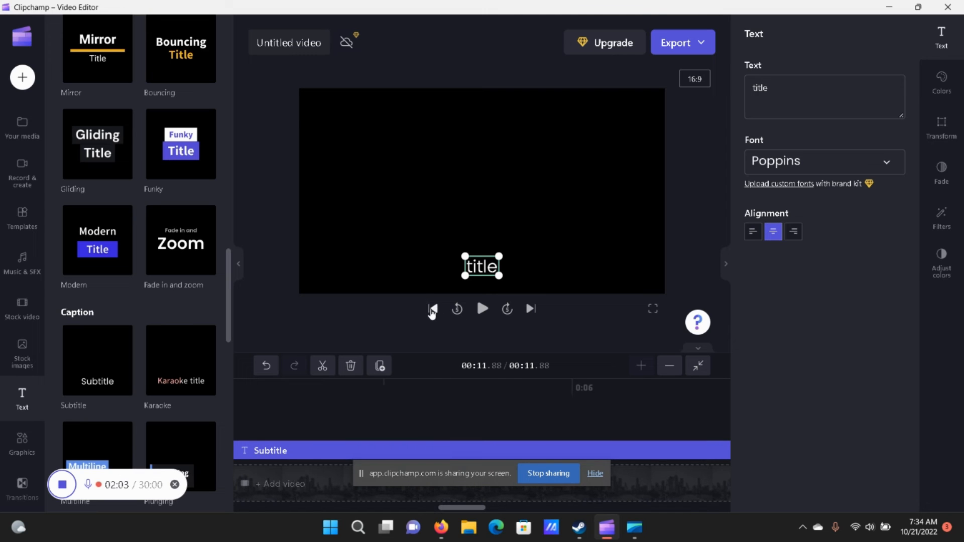
Start playback of the 11.9-second project from the beginning.
{"action": "left_click", "coordinate": [482, 308]}
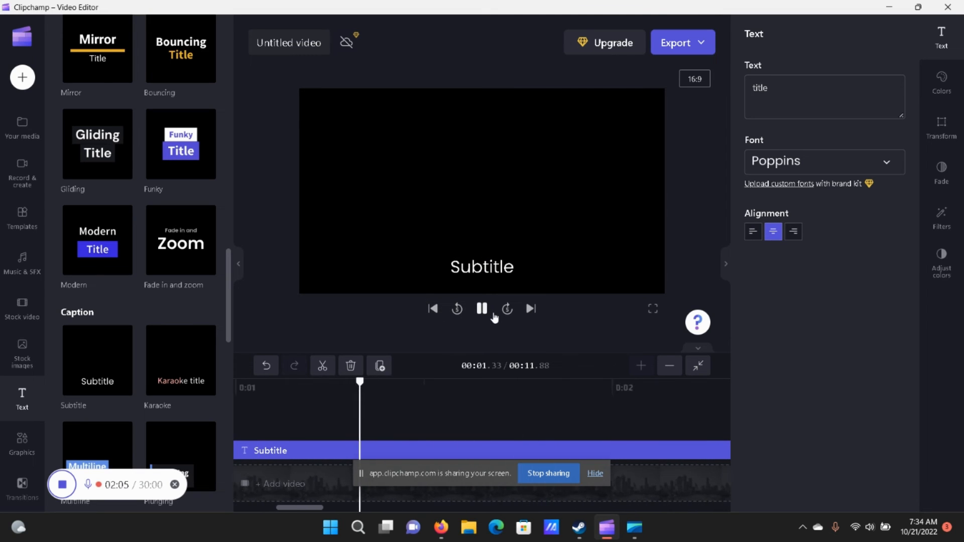